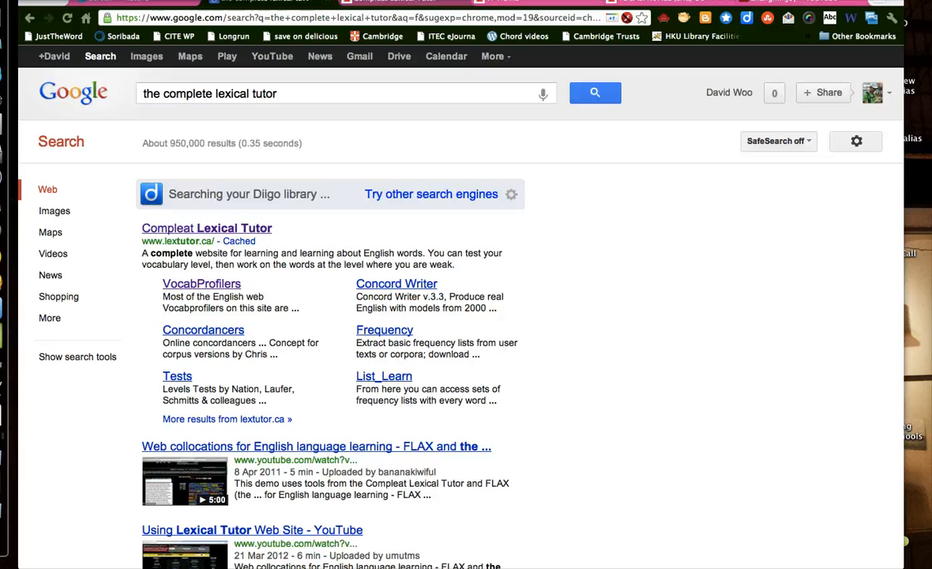
Step: Reach Compleat Lexical Tutor from the search results and return to the VocabProfile home page
{"action": "left_click", "coordinate": [206, 227]}
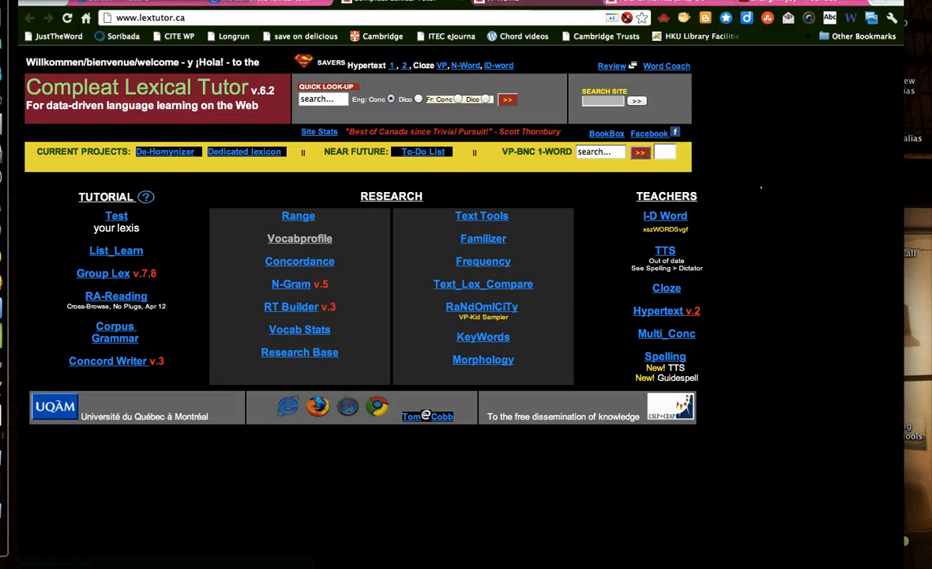
{"action": "left_click", "coordinate": [300, 238]}
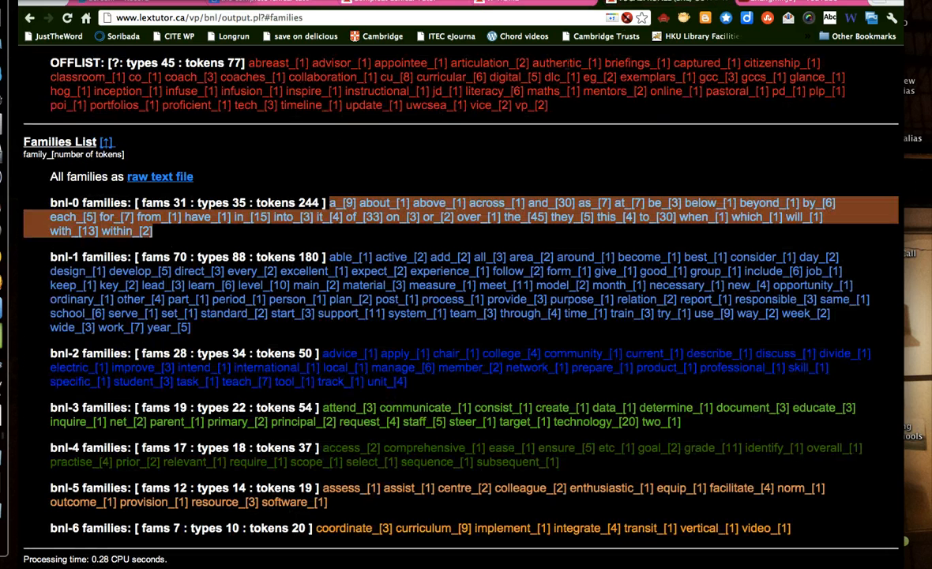
{"action": "left_click", "coordinate": [30, 18]}
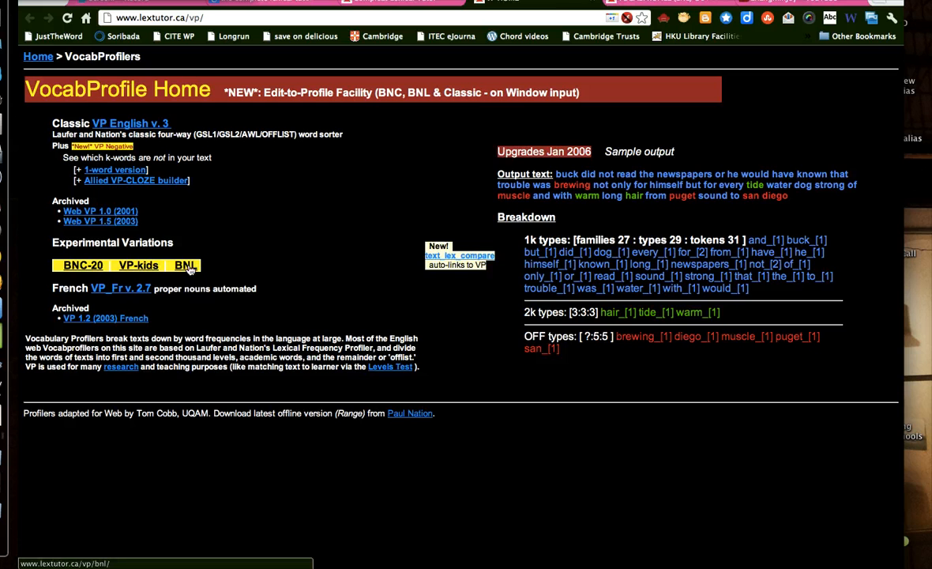
Step: Open the BNL profiler and add 'one' to the Exceptions for the pasted job description
{"action": "left_click", "coordinate": [185, 264]}
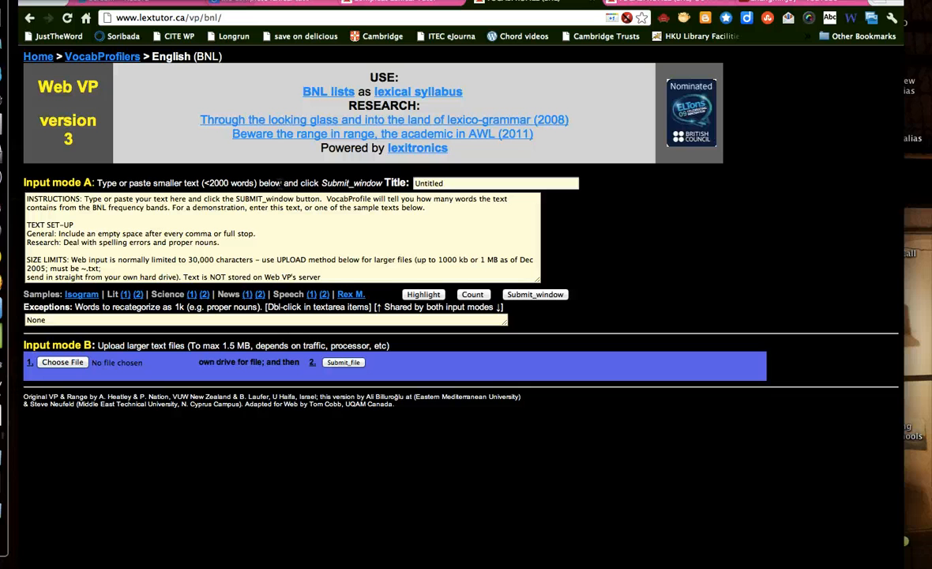
{"action": "mouse_move", "coordinate": [327, 91]}
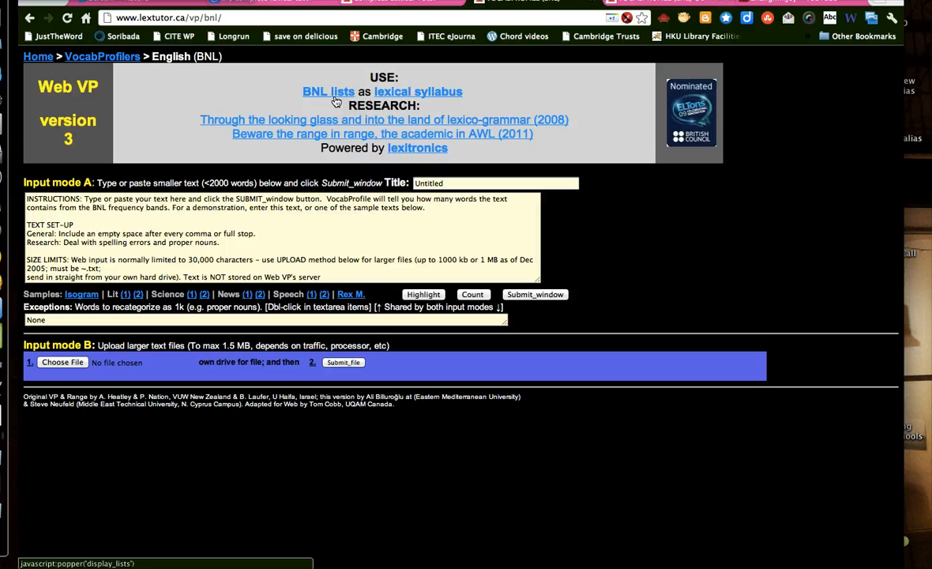
{"action": "mouse_move", "coordinate": [299, 96]}
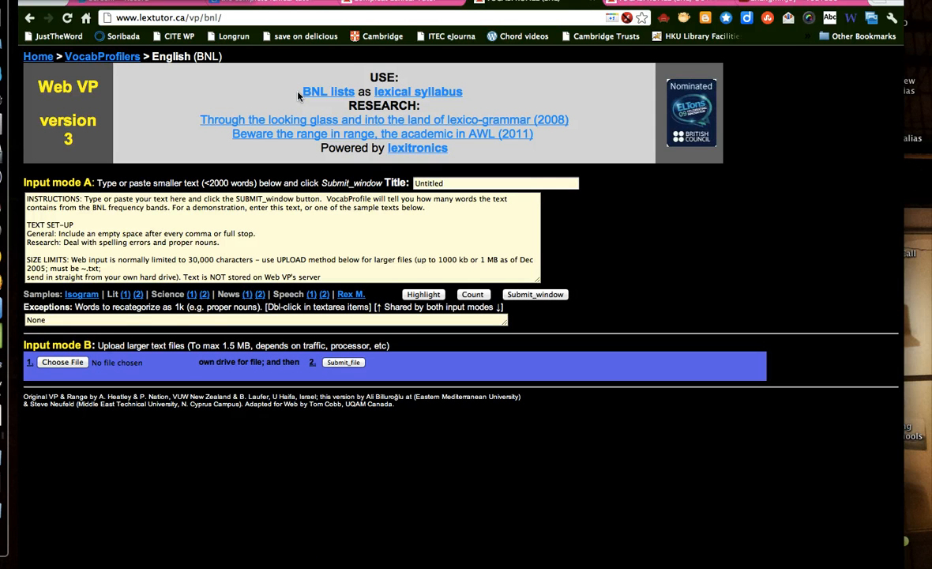
{"action": "mouse_move", "coordinate": [316, 209]}
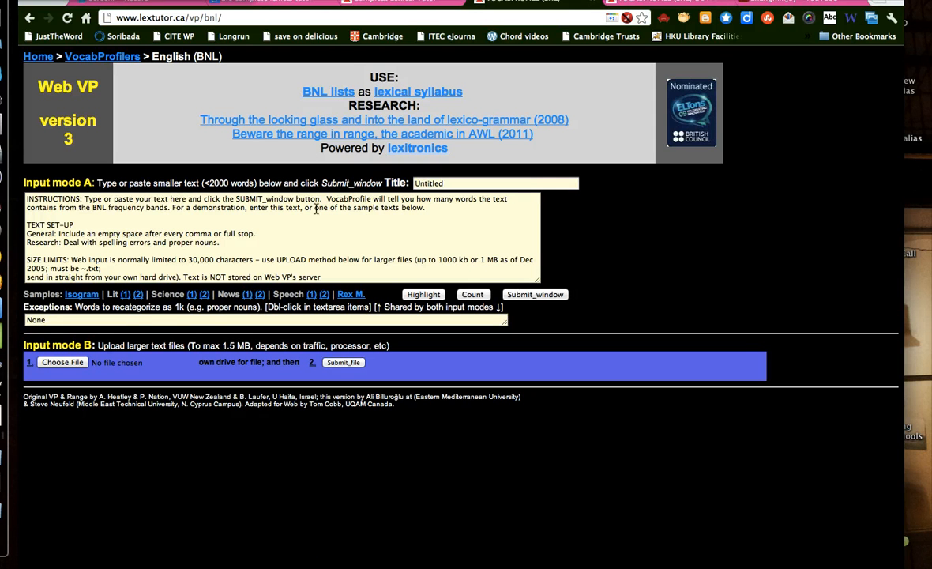
{"action": "double_click", "coordinate": [321, 207]}
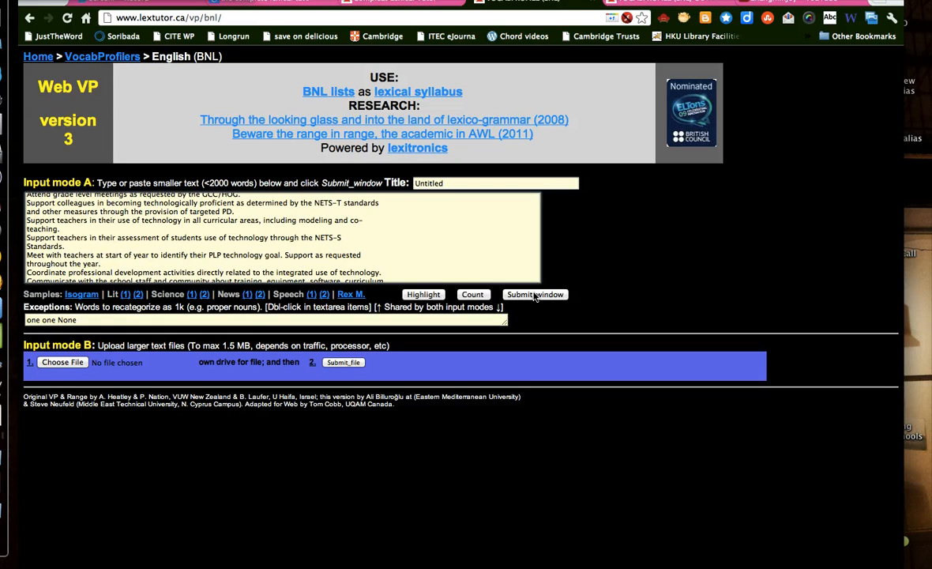
Step: Submit the job description and review the VP-BNL coverage table and colour-coded text
{"action": "left_click", "coordinate": [535, 294]}
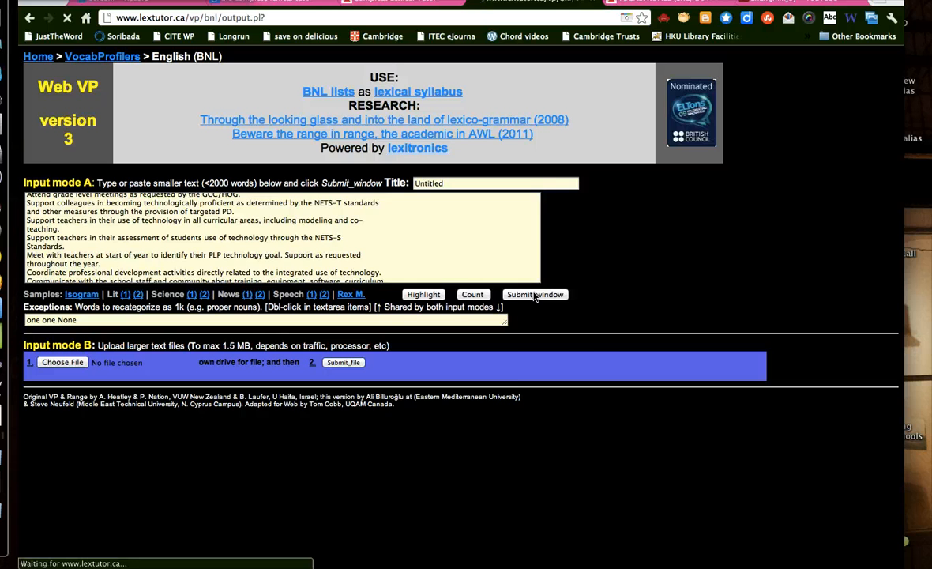
{"action": "left_click", "coordinate": [535, 294]}
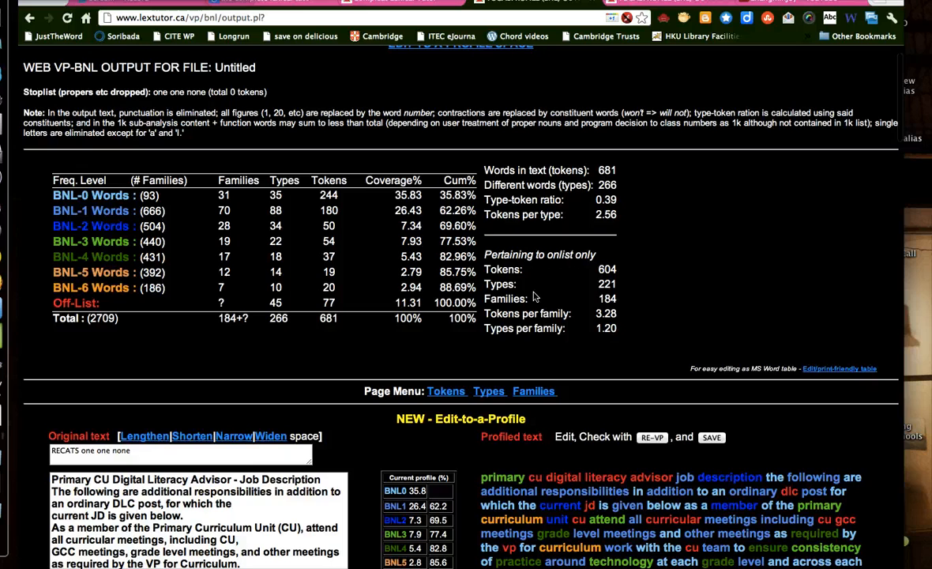
{"action": "scroll", "scroll_direction": "down", "scroll_amount": 3}
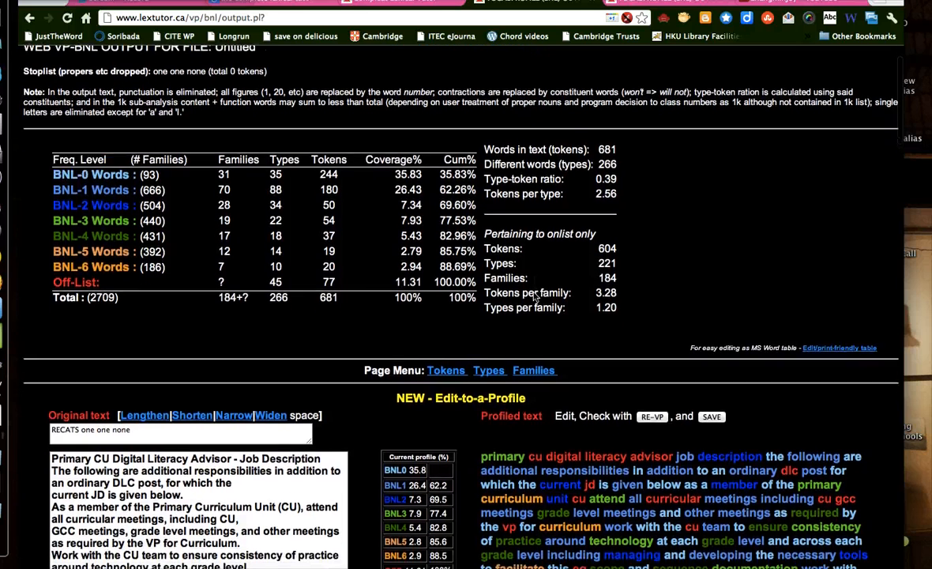
{"action": "scroll", "scroll_direction": "down", "scroll_amount": 3}
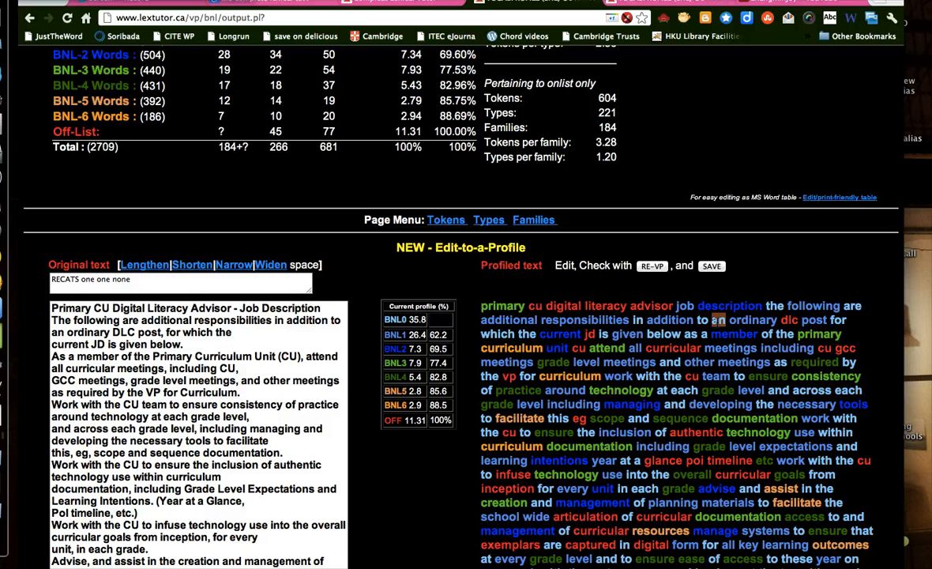
{"action": "scroll", "scroll_direction": "down", "scroll_amount": 3}
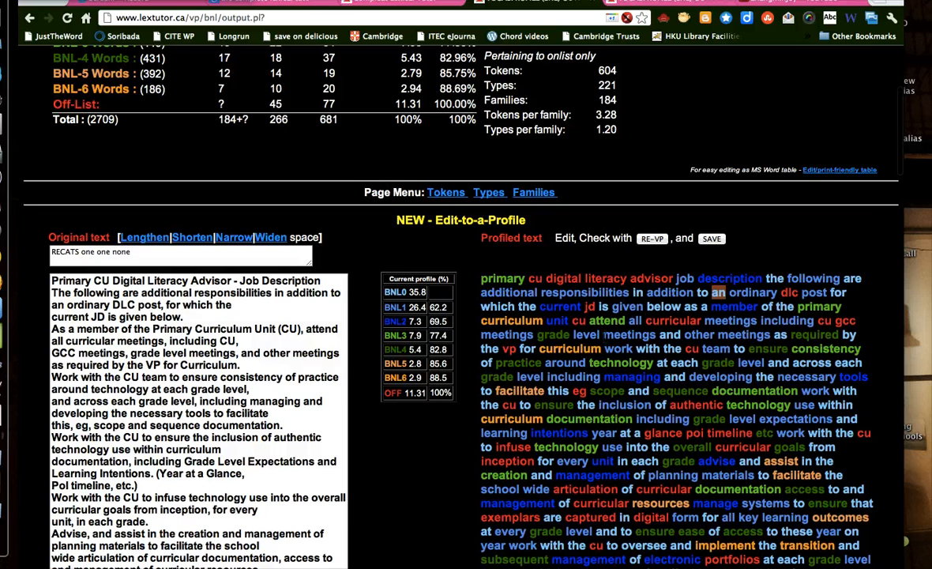
{"action": "scroll", "scroll_direction": "down", "scroll_amount": 3}
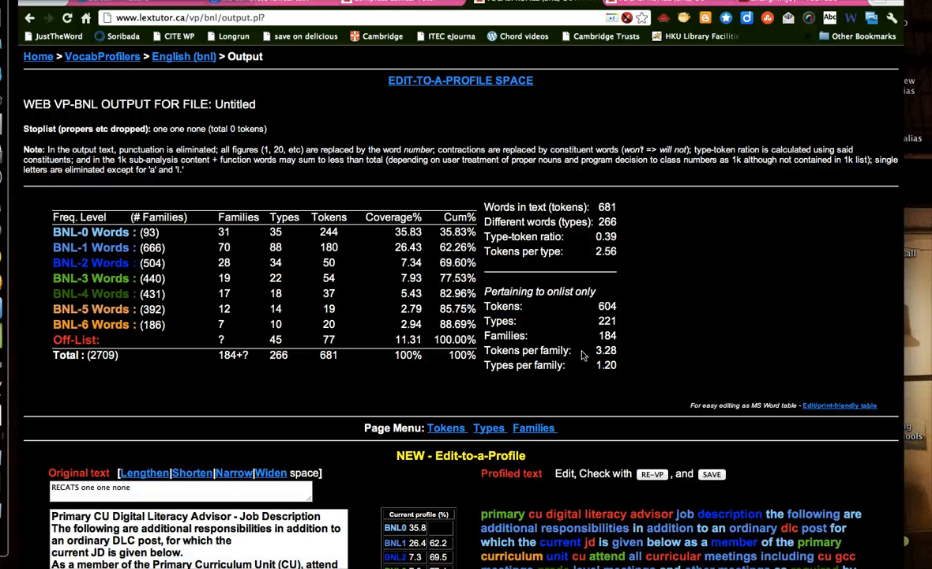
Step: Select a word in the profiled text and jump to the BNL Families list via the Page Menu
{"action": "scroll", "scroll_direction": "down", "scroll_amount": 3}
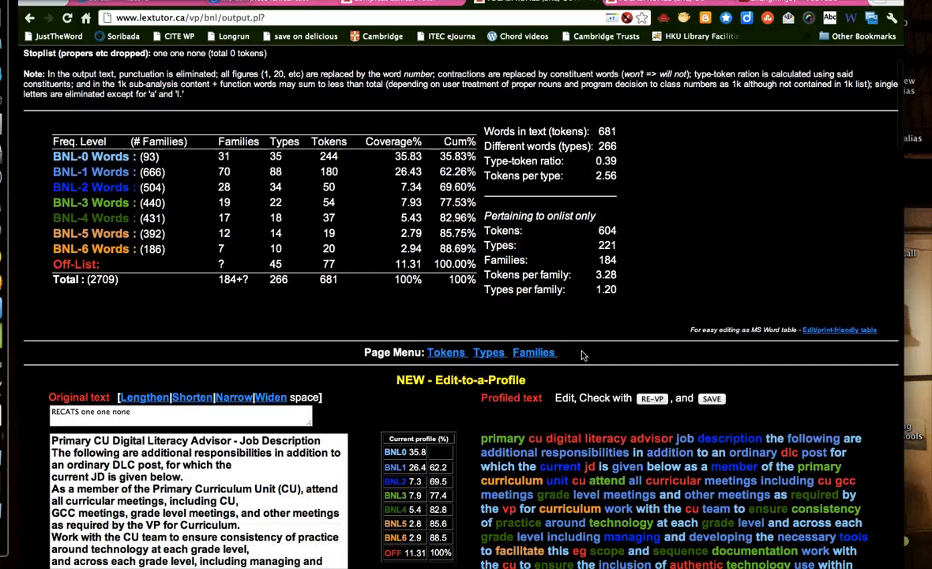
{"action": "scroll", "scroll_direction": "down", "scroll_amount": 3}
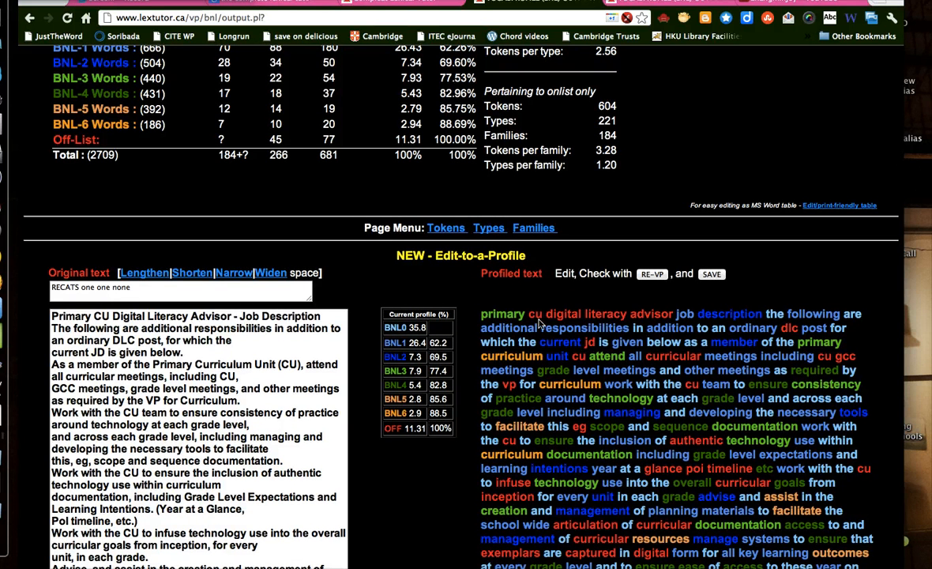
{"action": "left_click_drag", "start_coordinate": [480, 313], "coordinate": [630, 328]}
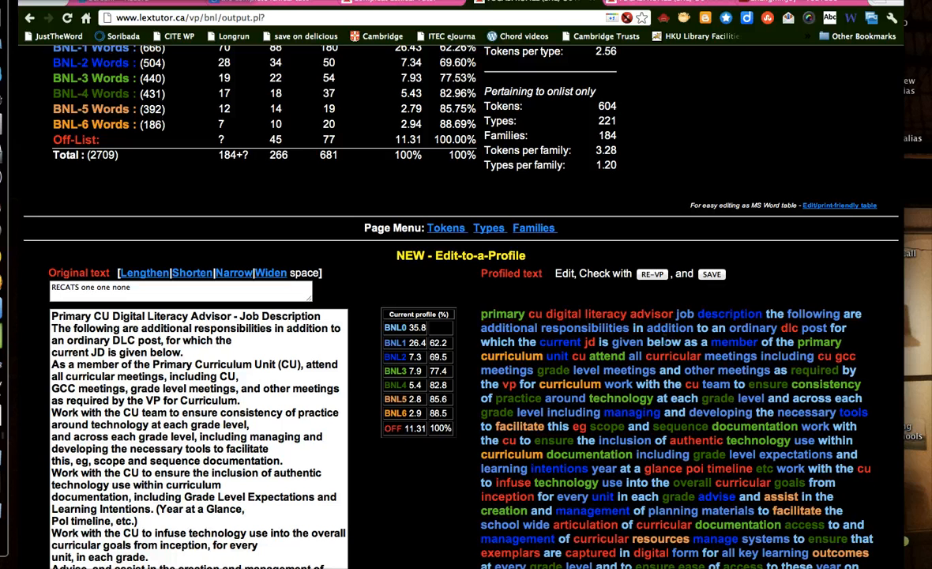
{"action": "double_click", "coordinate": [663, 342]}
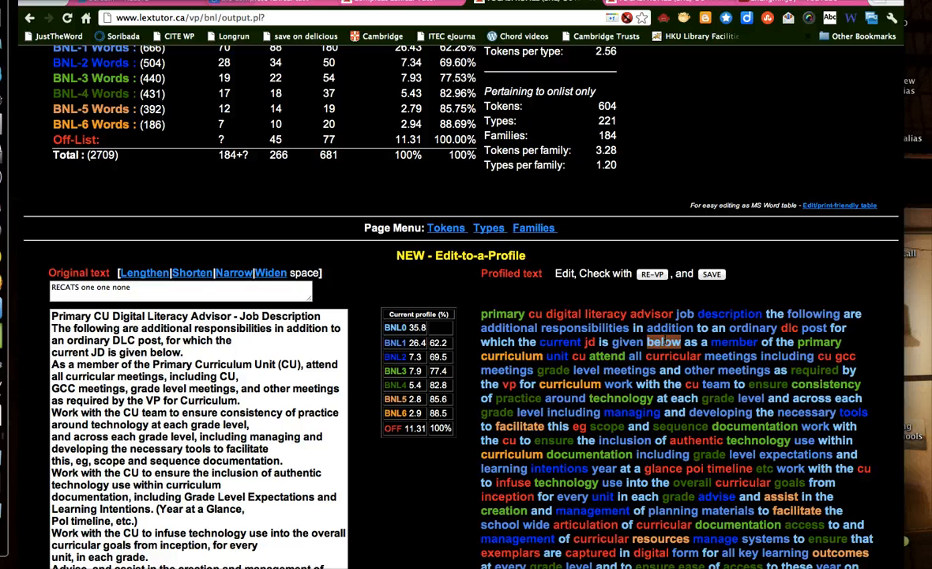
{"action": "left_click", "coordinate": [534, 228]}
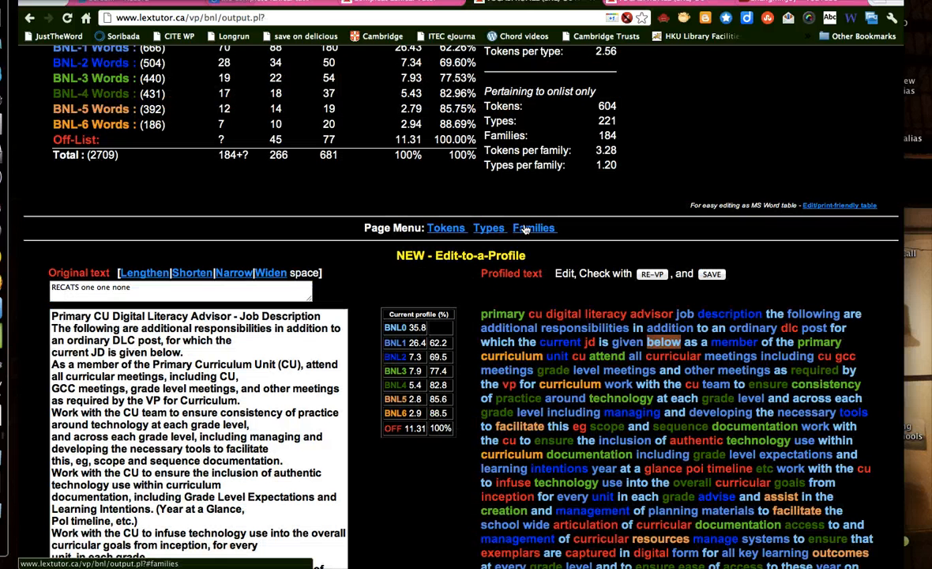
{"action": "left_click", "coordinate": [534, 228]}
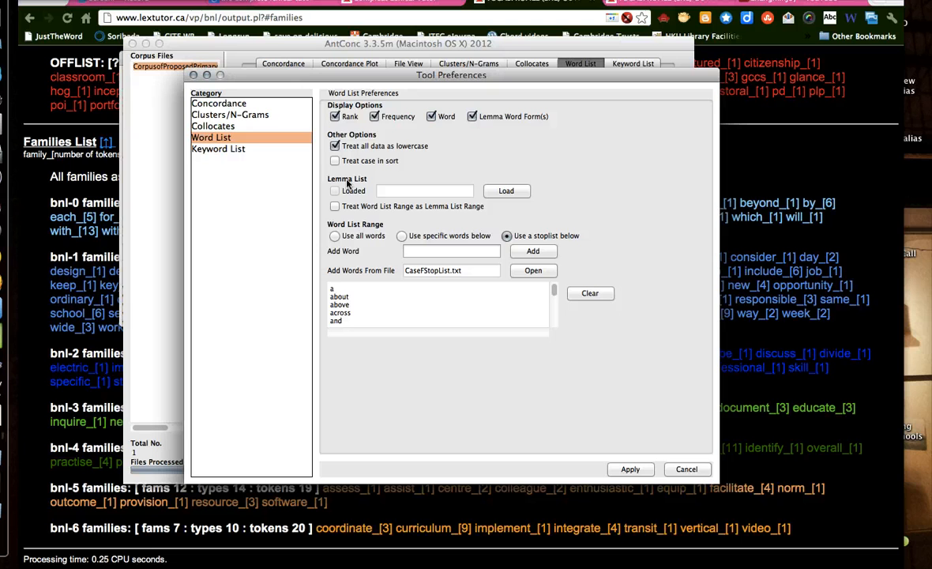
Step: Apply the stoplist to get 240 word types and 453 tokens, led by technology
{"action": "left_click", "coordinate": [631, 468]}
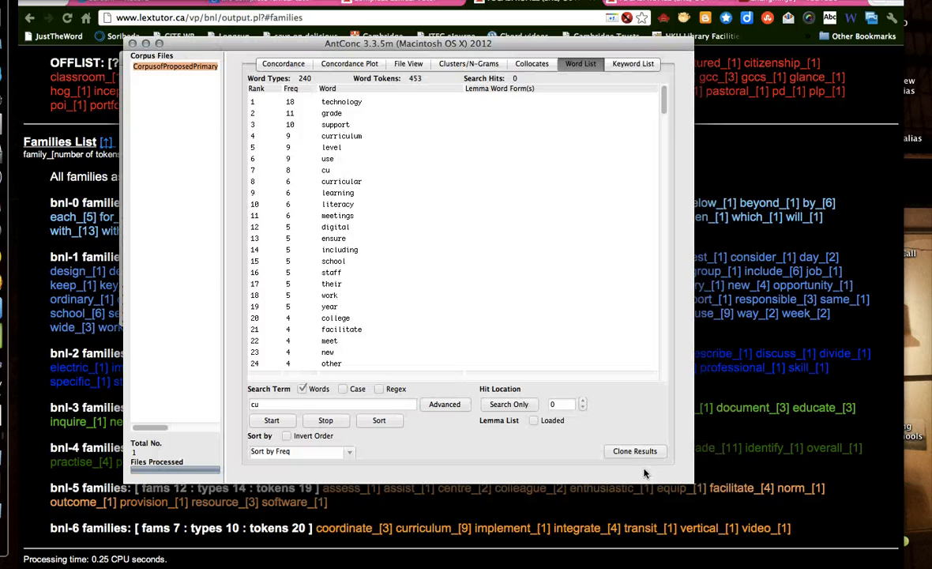
{"action": "mouse_move", "coordinate": [191, 101]}
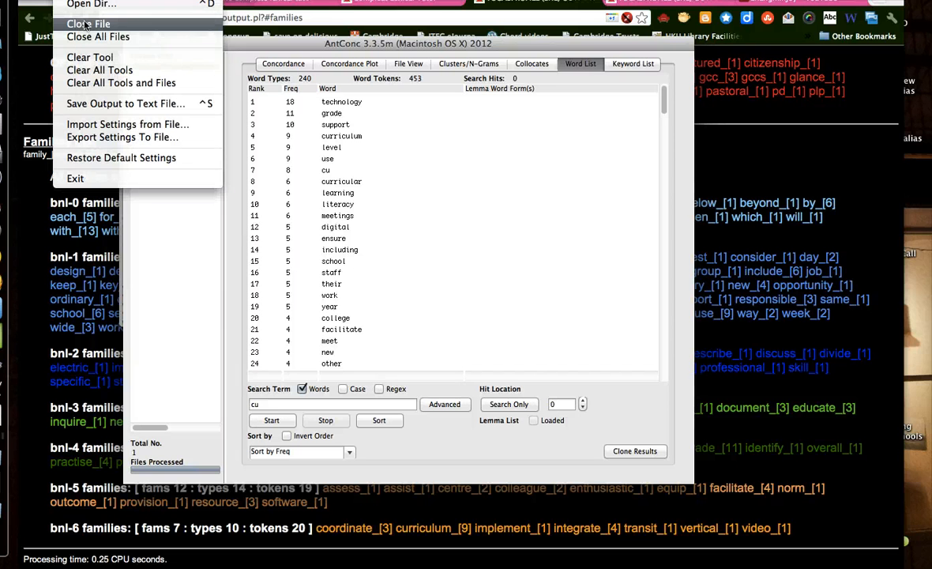
{"action": "mouse_move", "coordinate": [100, 70]}
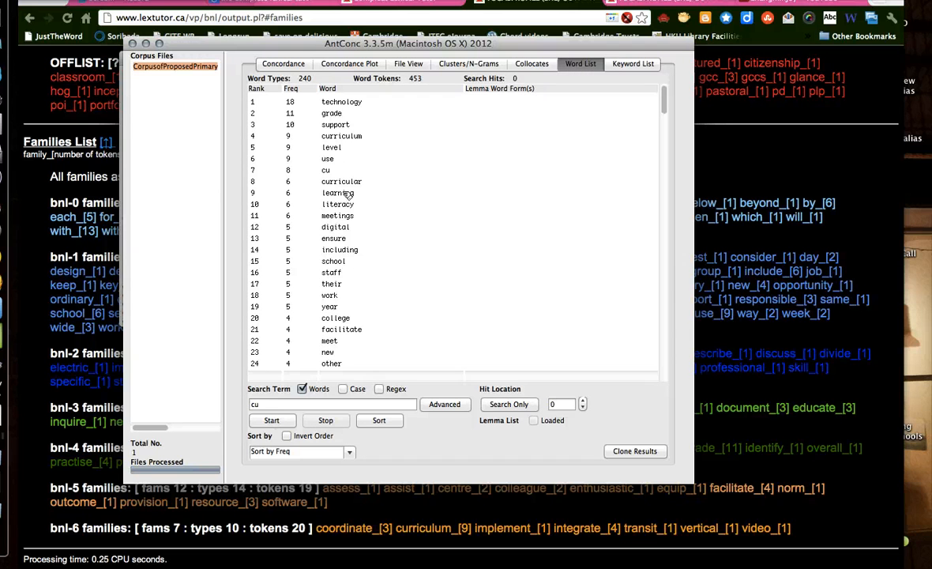
{"action": "mouse_move", "coordinate": [328, 102]}
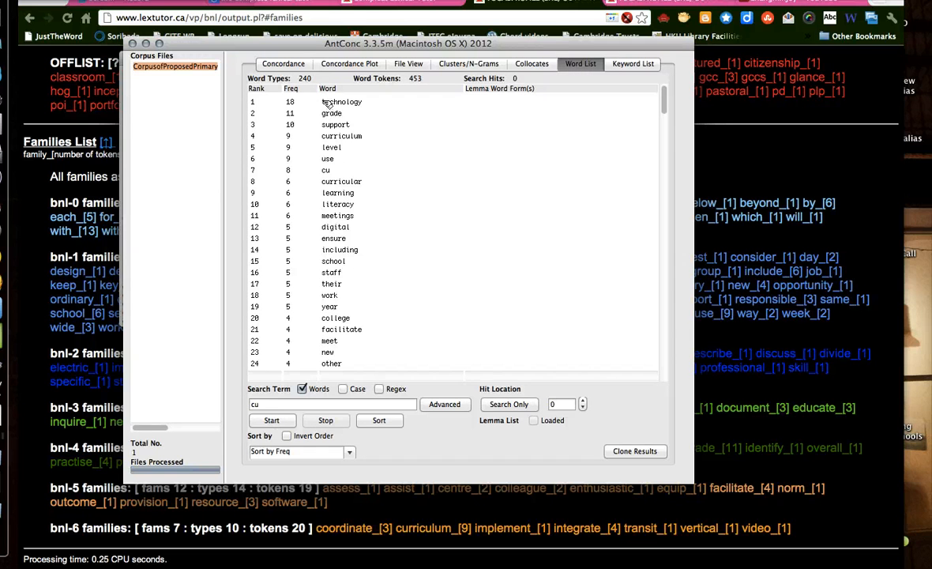
{"action": "mouse_move", "coordinate": [372, 104]}
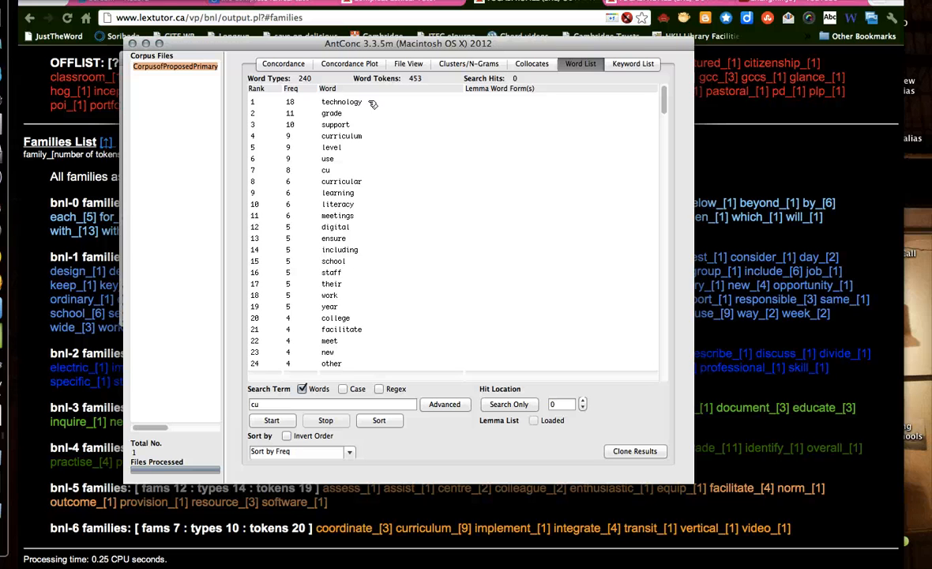
{"action": "mouse_move", "coordinate": [366, 103]}
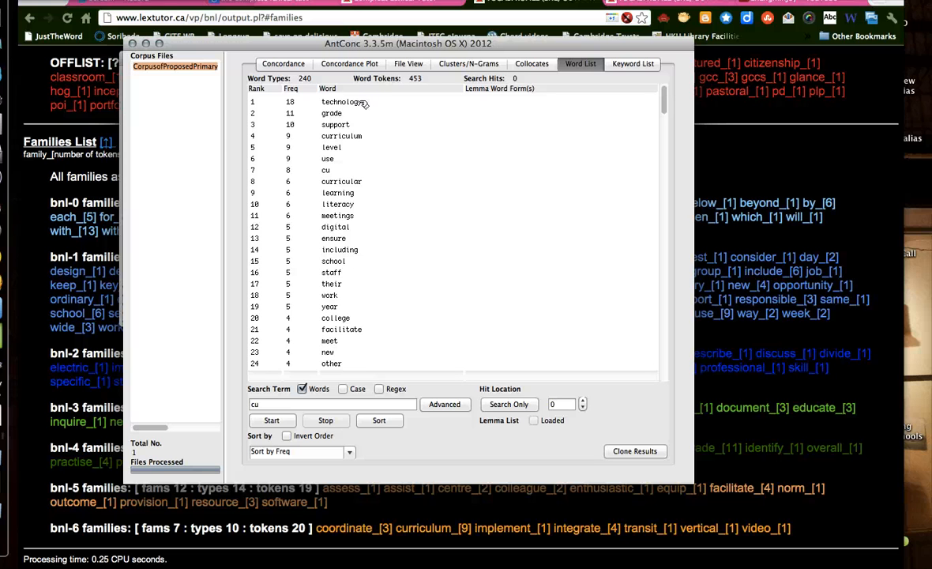
{"action": "mouse_move", "coordinate": [351, 116]}
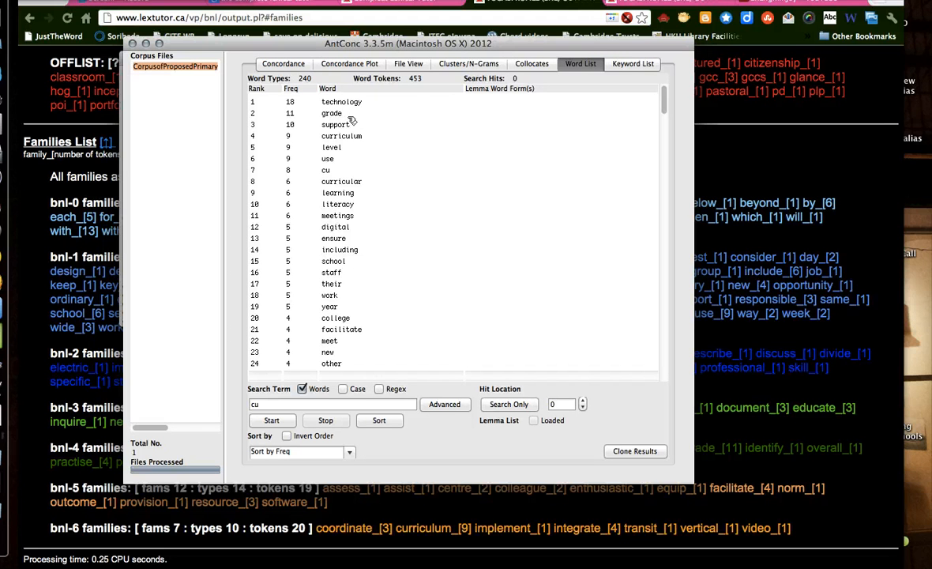
{"action": "mouse_move", "coordinate": [366, 176]}
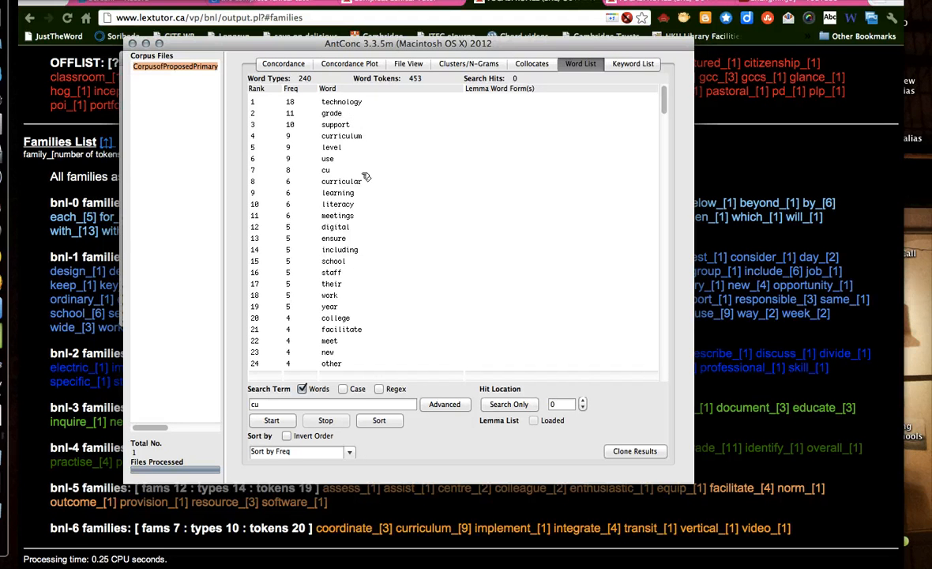
{"action": "mouse_move", "coordinate": [369, 254]}
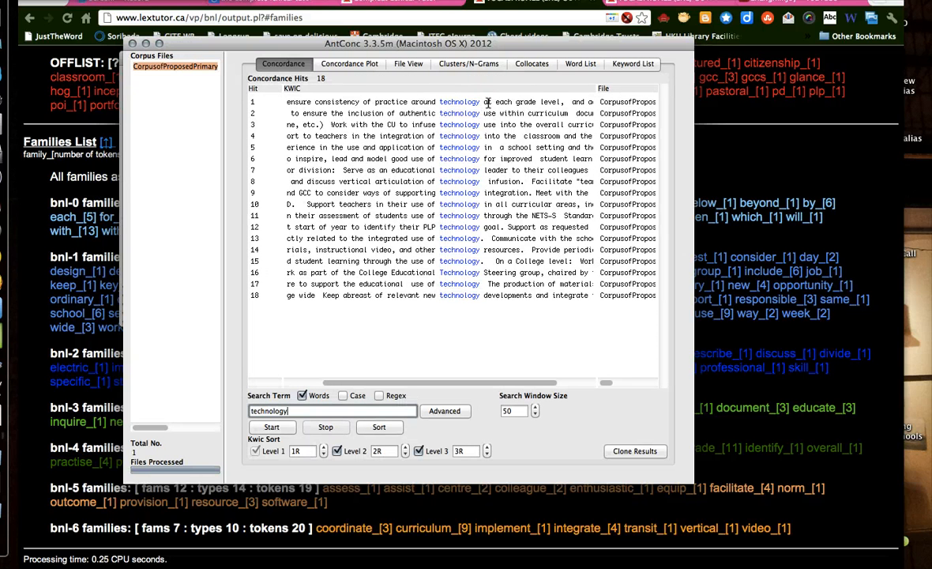
{"action": "mouse_move", "coordinate": [470, 204]}
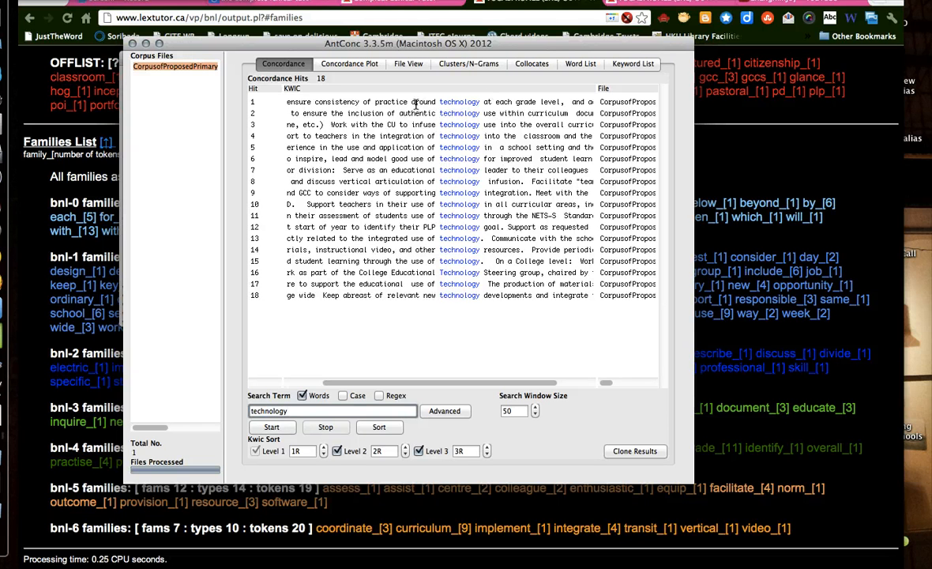
{"action": "mouse_move", "coordinate": [510, 289]}
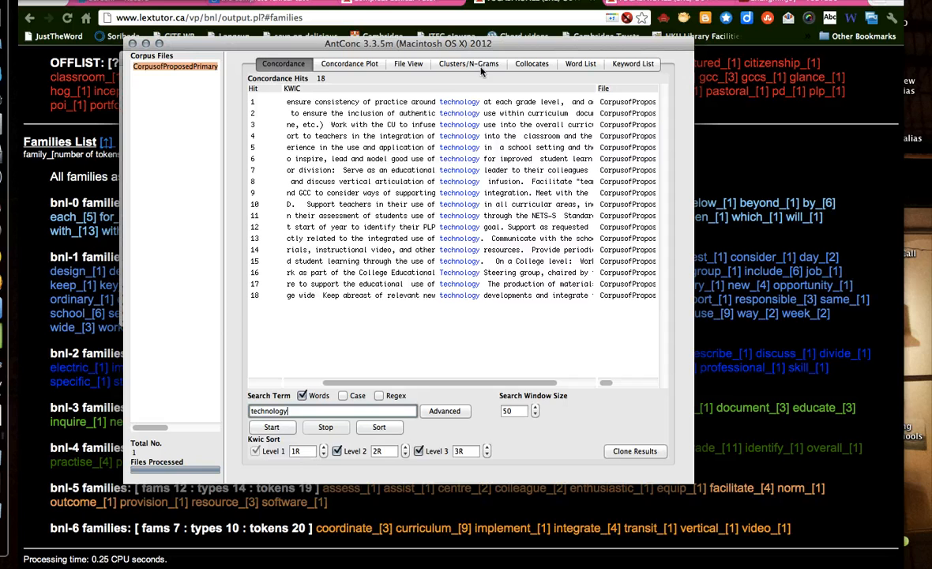
{"action": "mouse_move", "coordinate": [407, 441]}
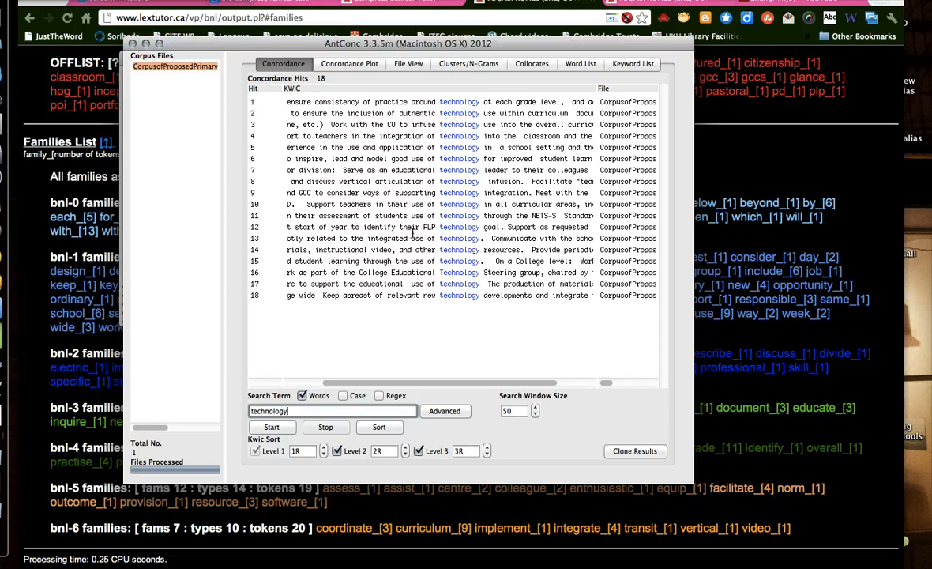
{"action": "mouse_move", "coordinate": [518, 45]}
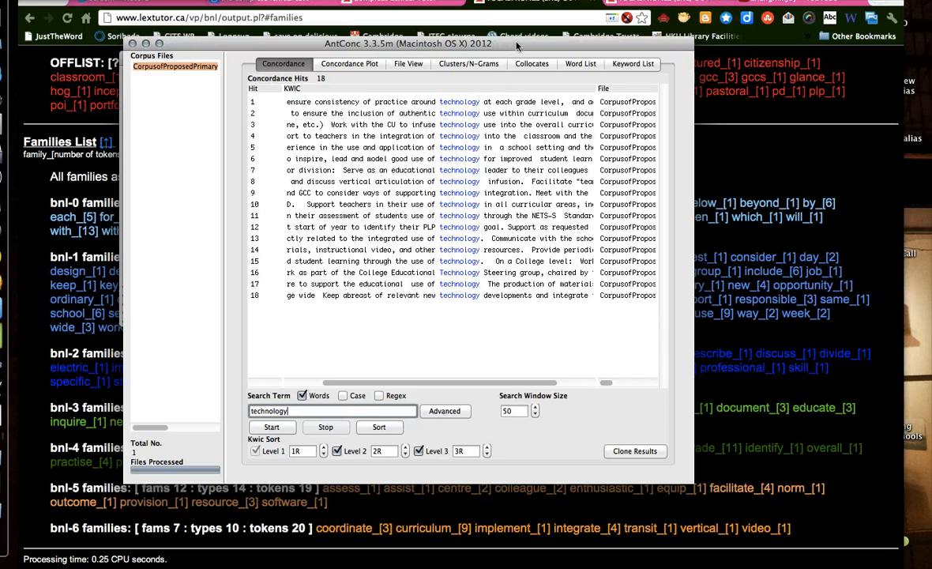